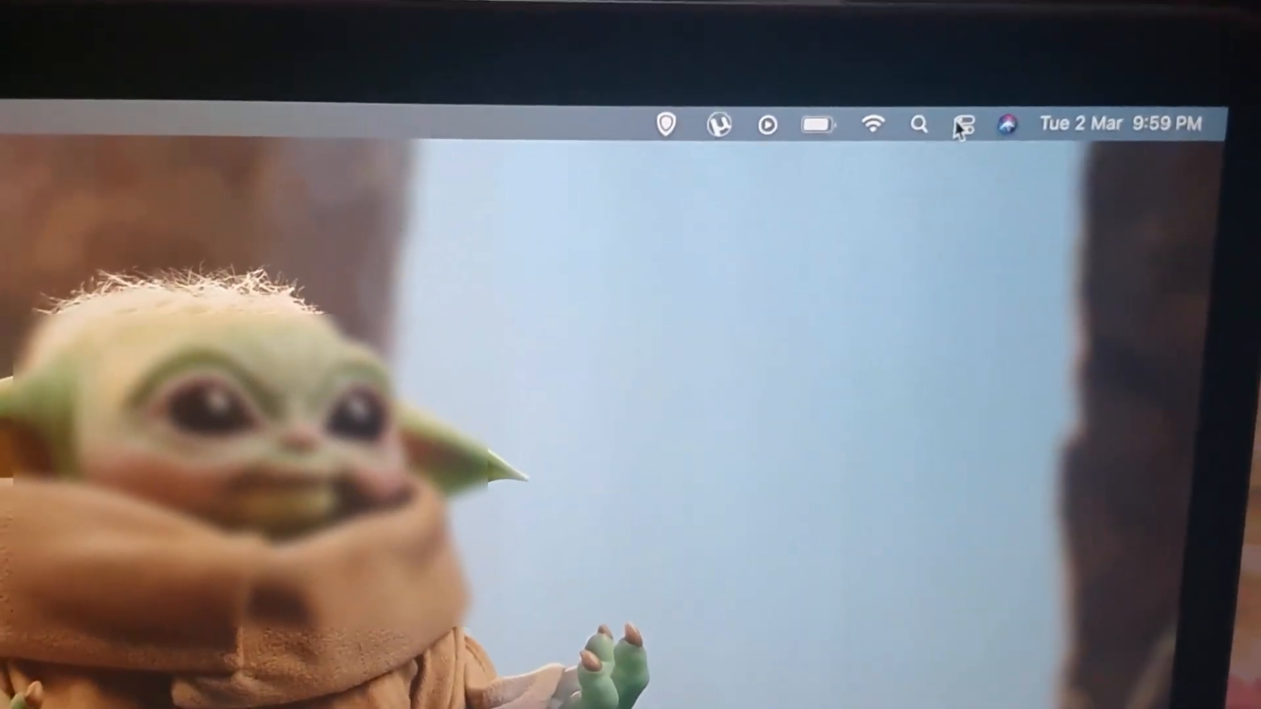
Share the keyboard video via AirDrop so the nearby MacBook appears under Devices.
left_click(963, 129)
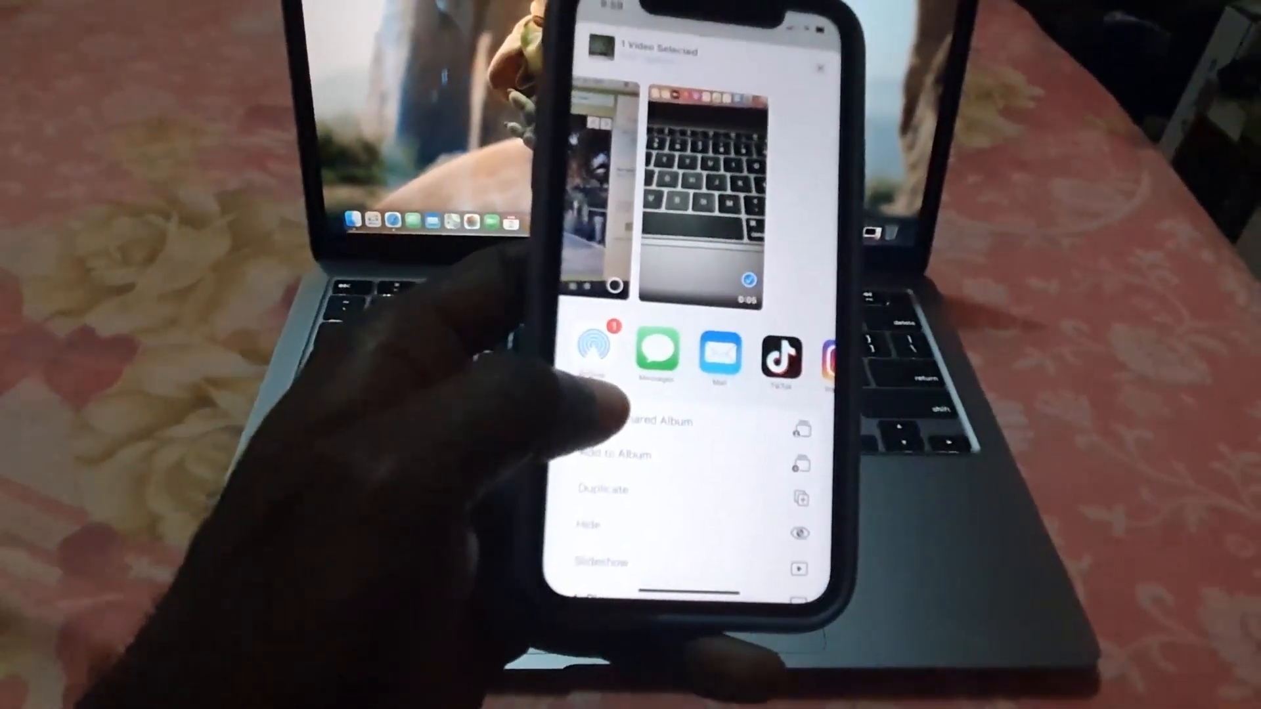
left_click(606, 352)
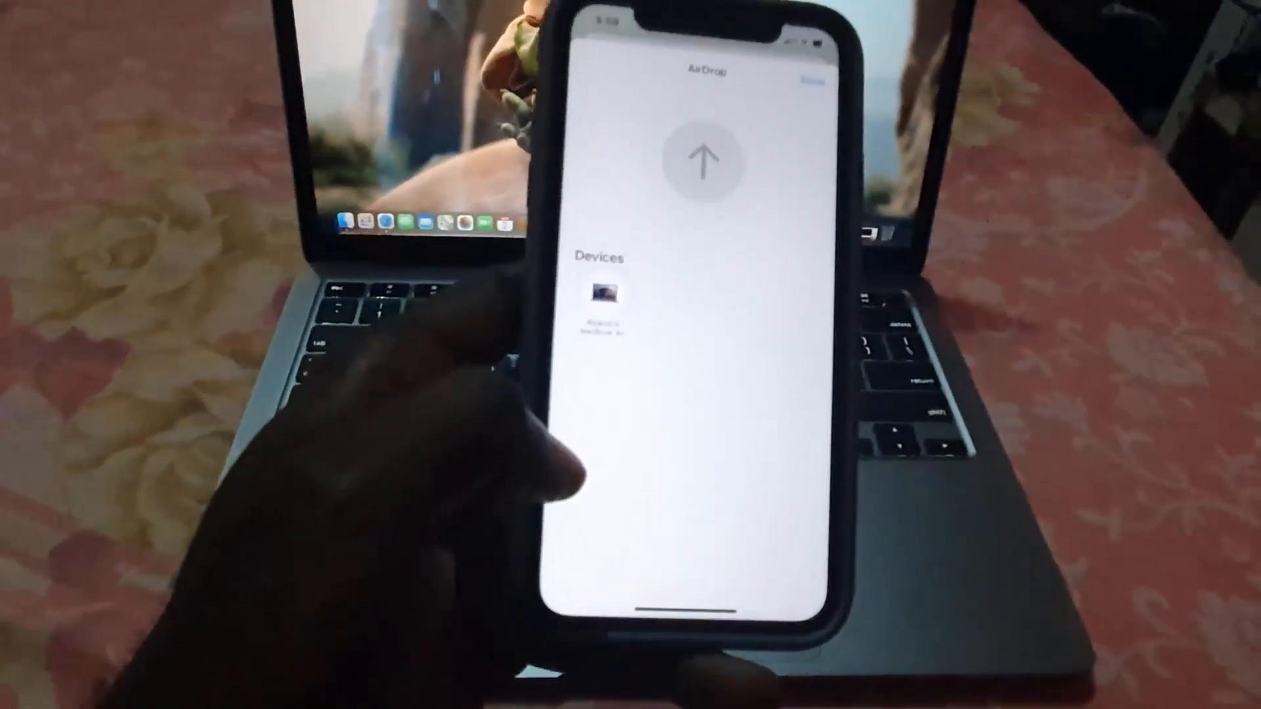